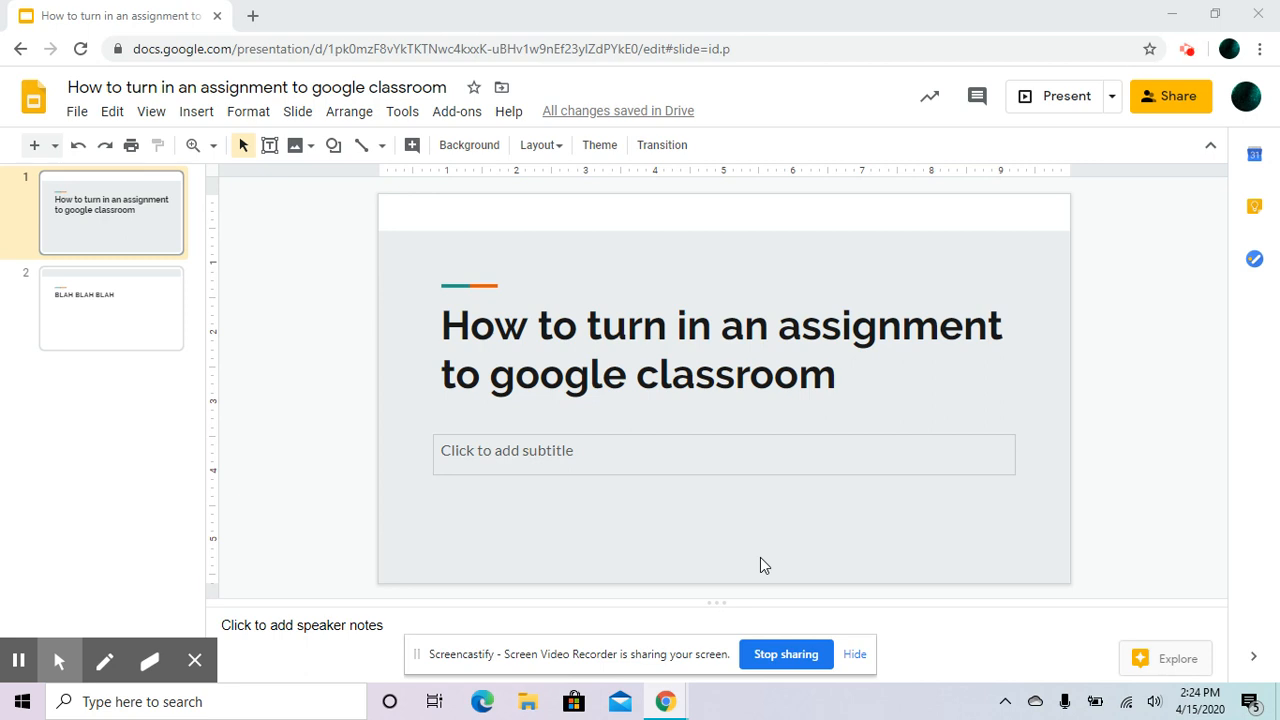
{"action": "mouse_move", "coordinate": [343, 20]}
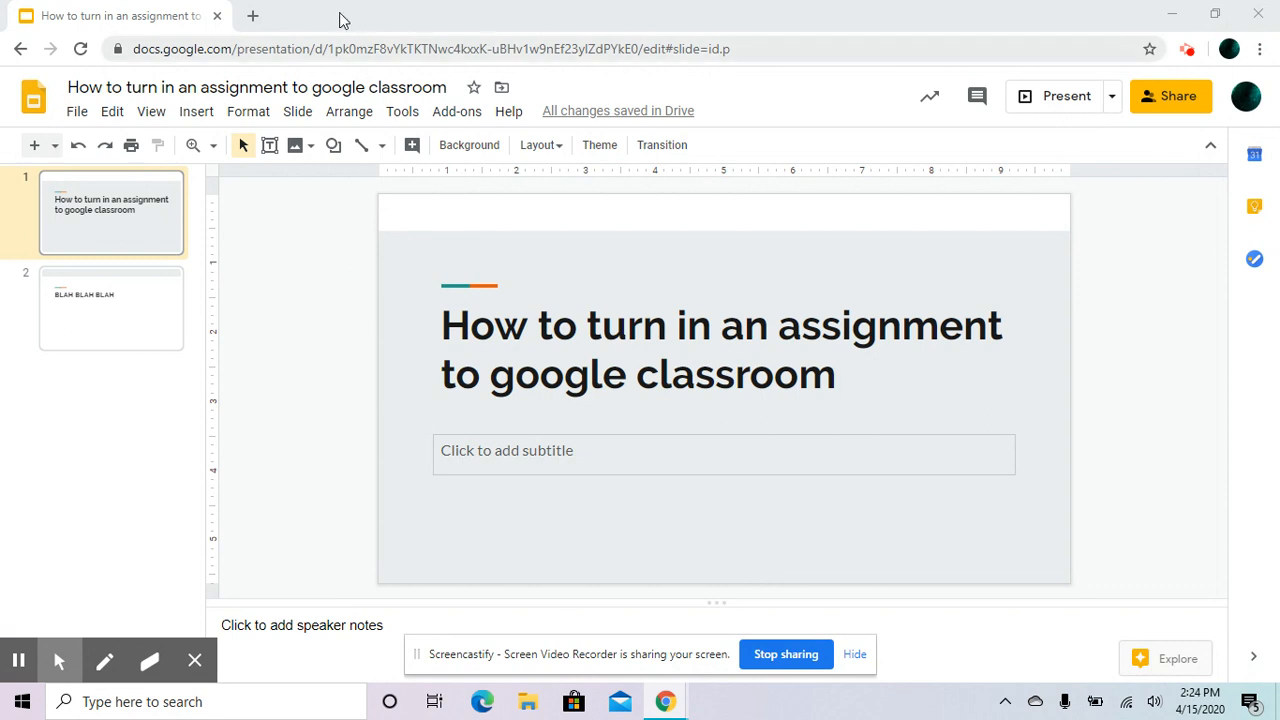
{"action": "mouse_move", "coordinate": [252, 16]}
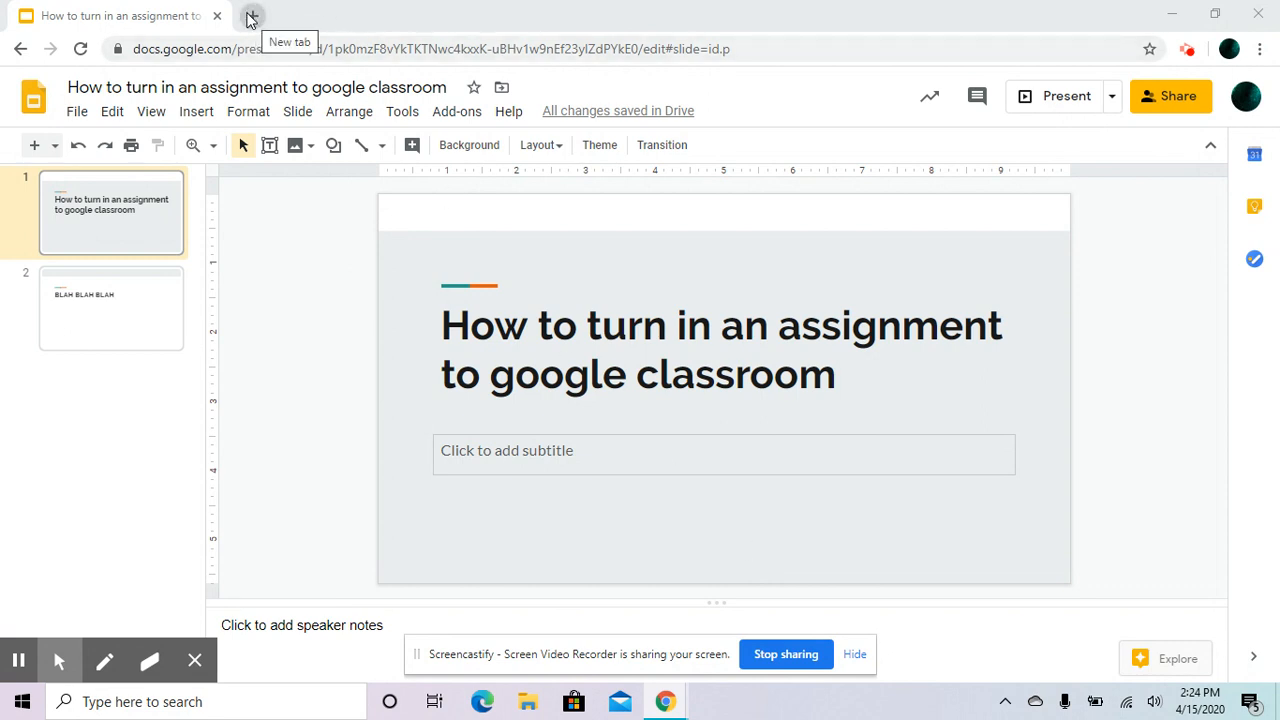
{"action": "mouse_move", "coordinate": [250, 18]}
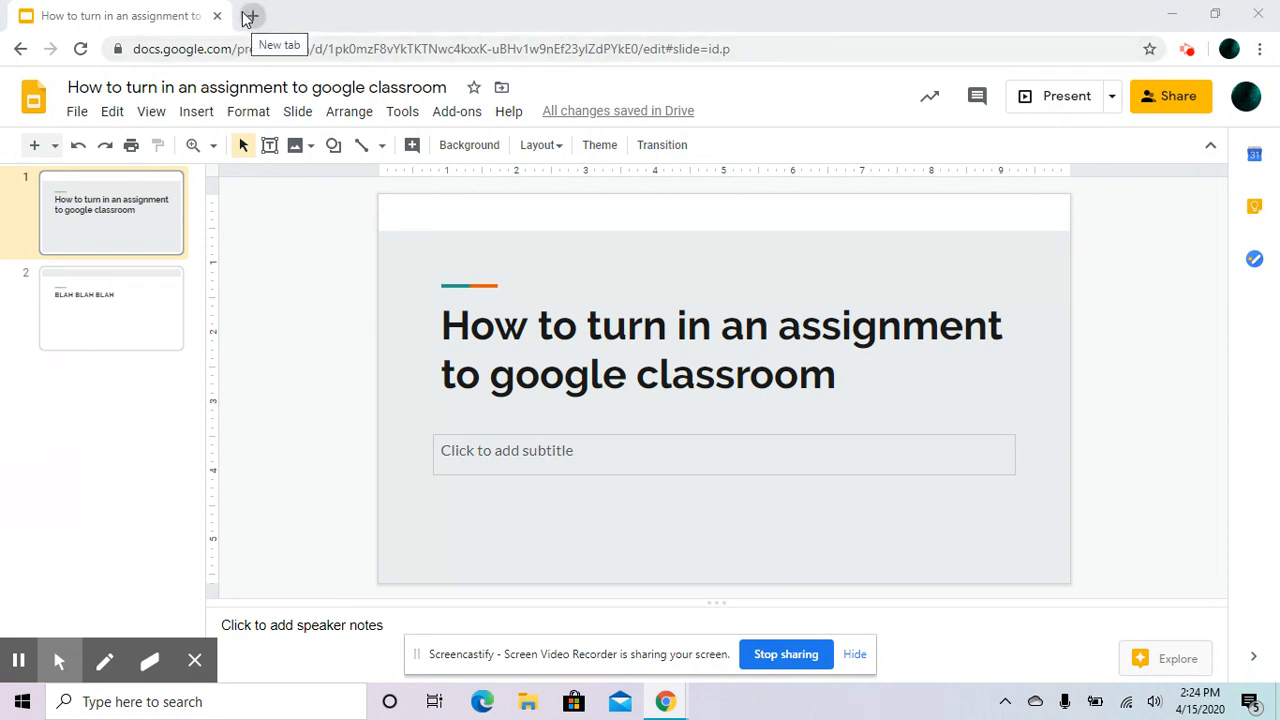
Step: Search "Google classroom" in a new tab and open the Classroom for Education product page
{"action": "left_click", "coordinate": [249, 15]}
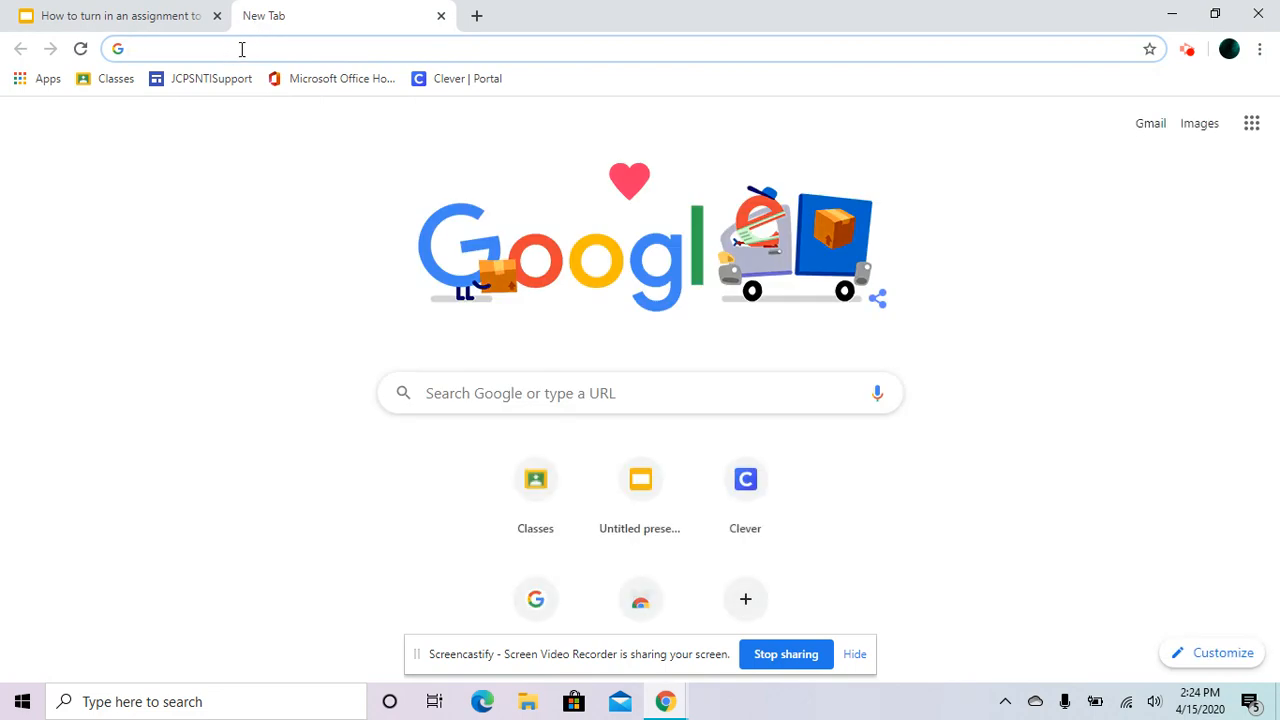
{"action": "type", "text": "Google classroom"}
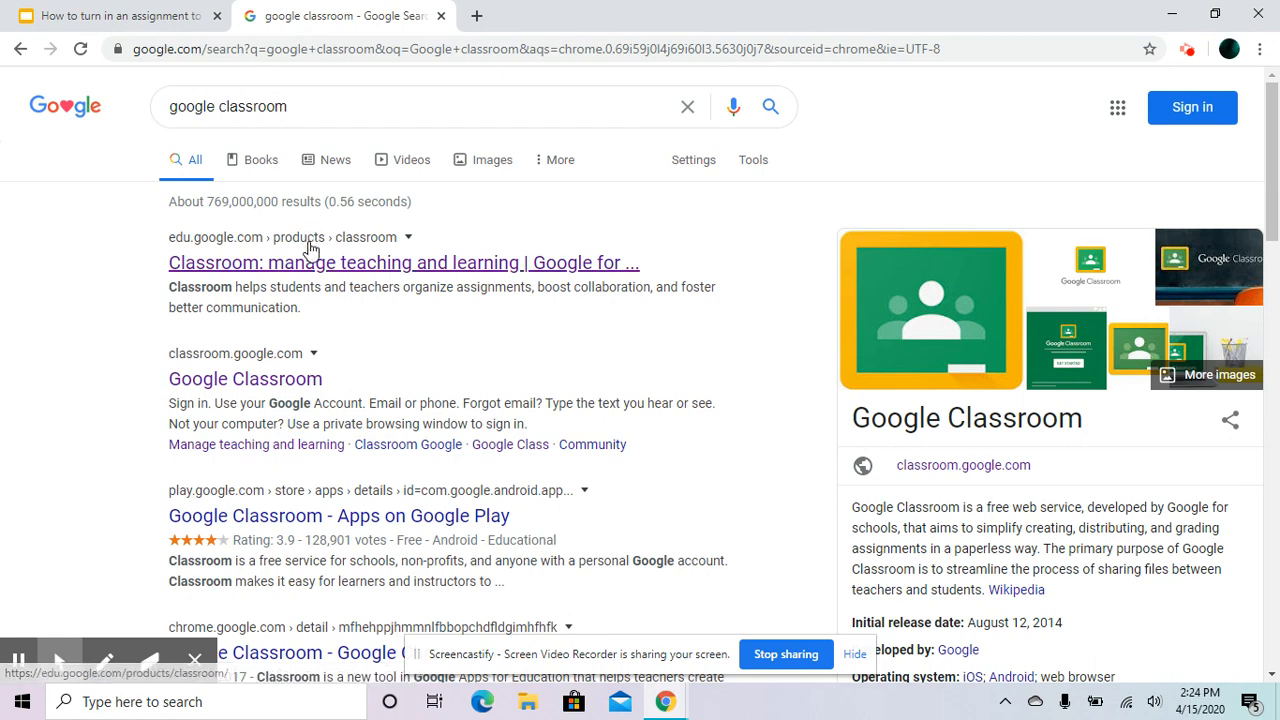
{"action": "mouse_move", "coordinate": [343, 260]}
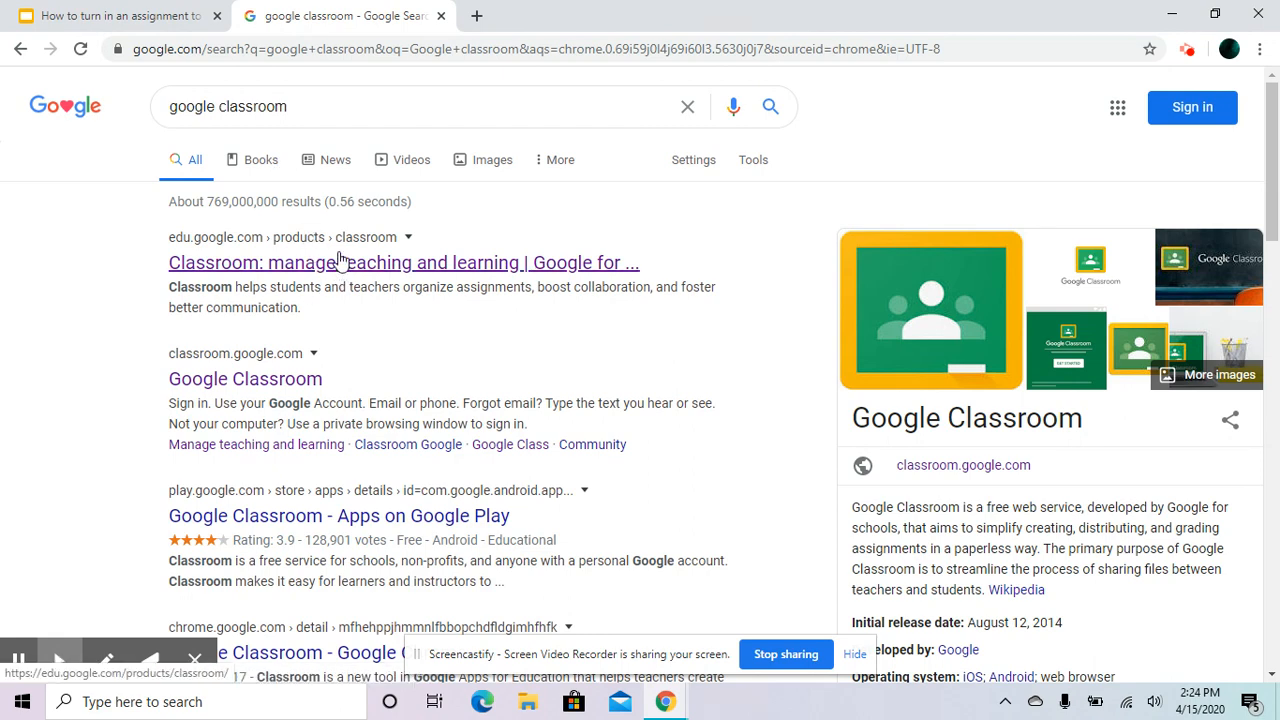
{"action": "left_click", "coordinate": [403, 262]}
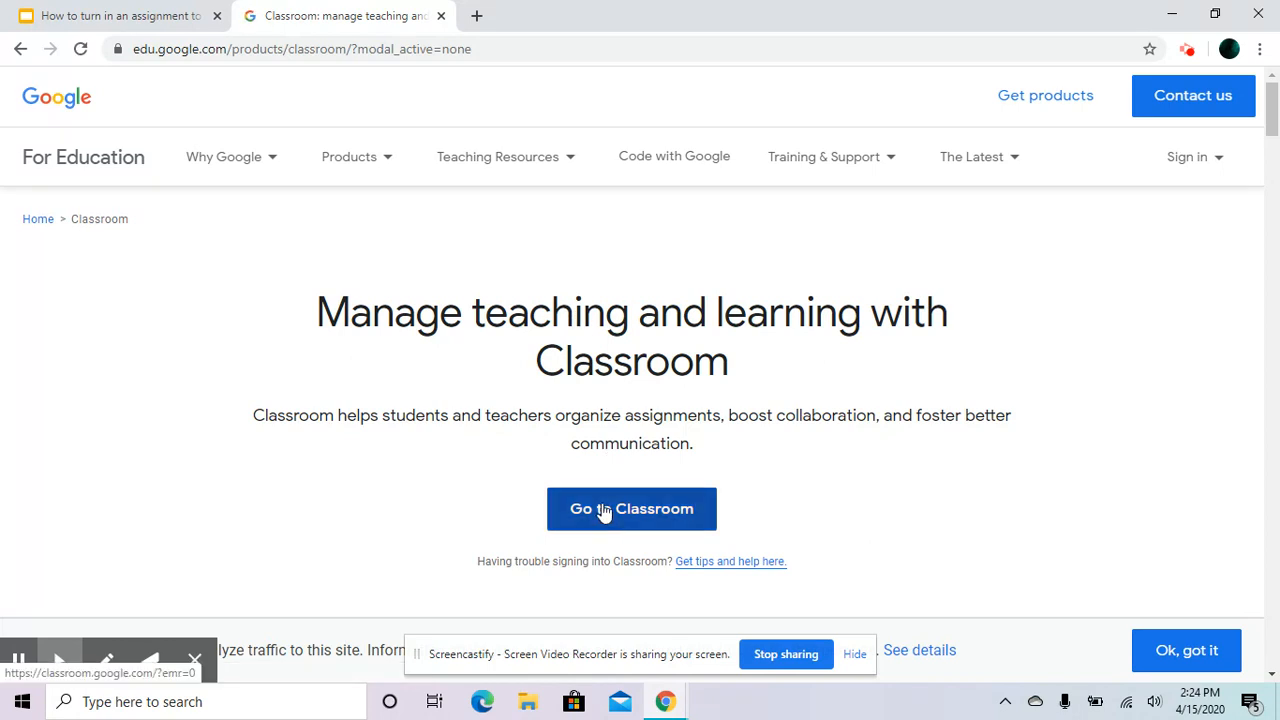
Step: Enter Classroom, open the Walls NTI 2020 class and its Tutorial Videos assignment
{"action": "left_click", "coordinate": [631, 508]}
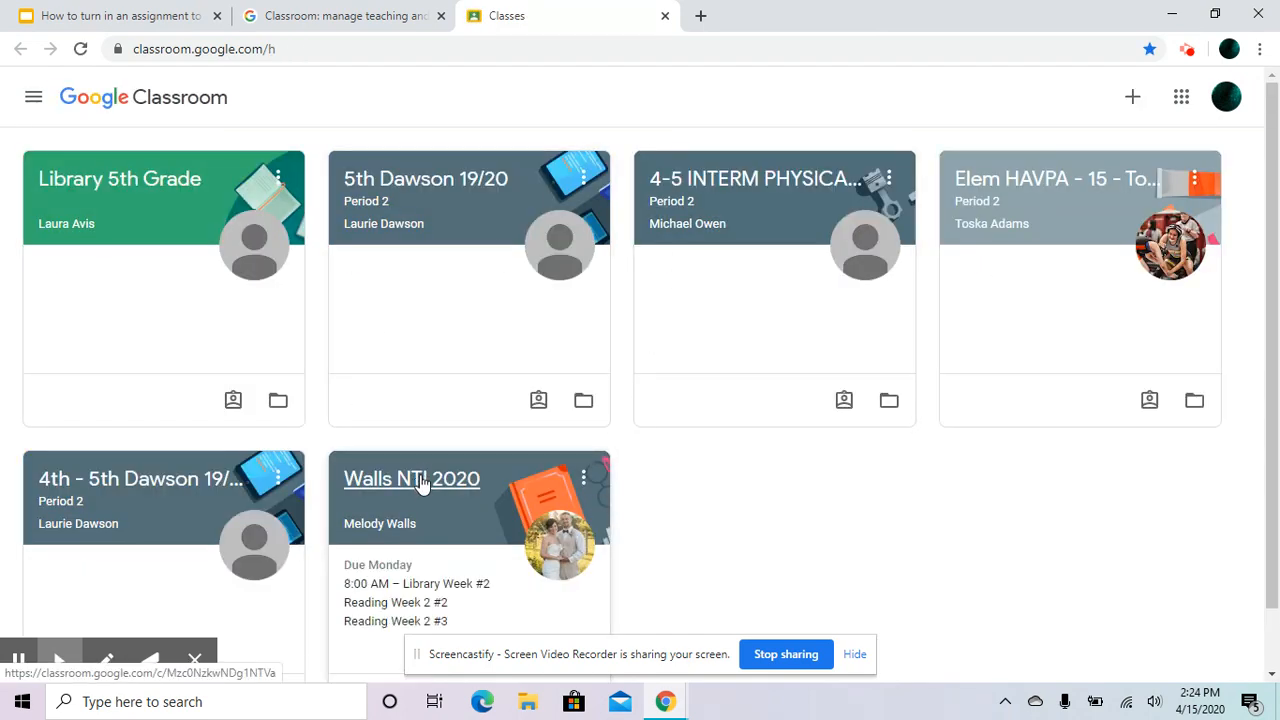
{"action": "left_click", "coordinate": [411, 478]}
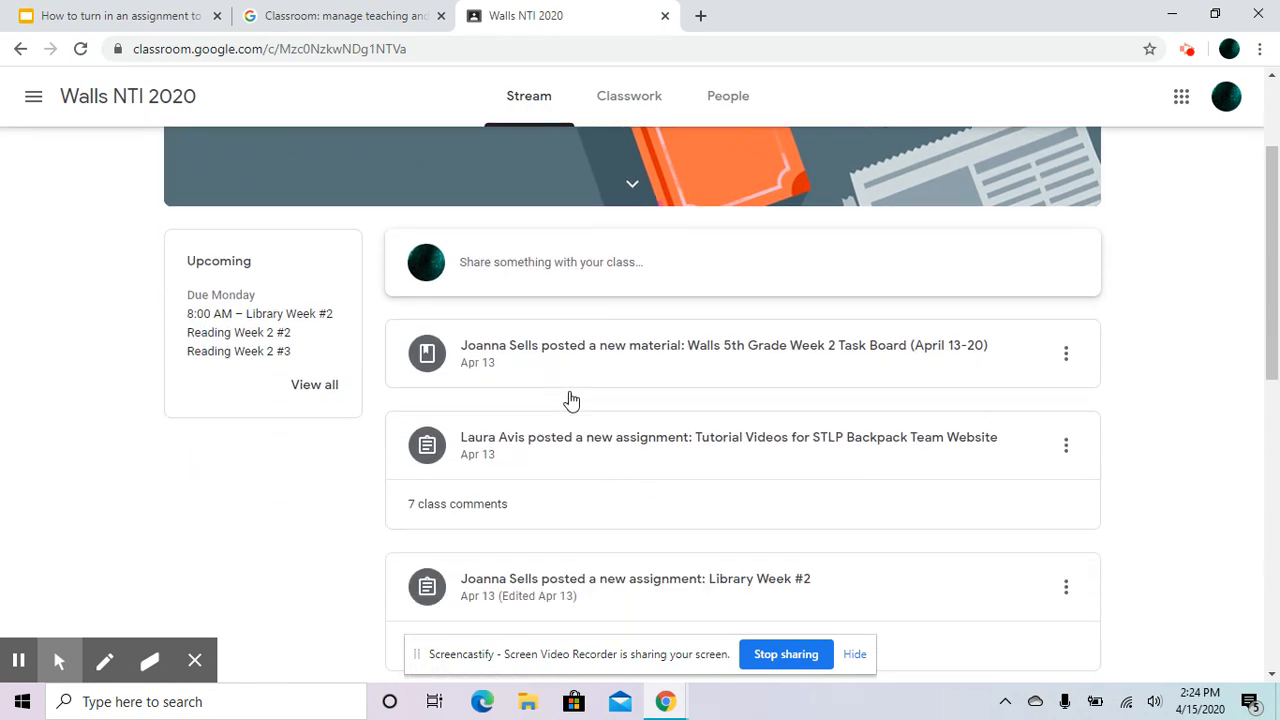
{"action": "left_click", "coordinate": [728, 437]}
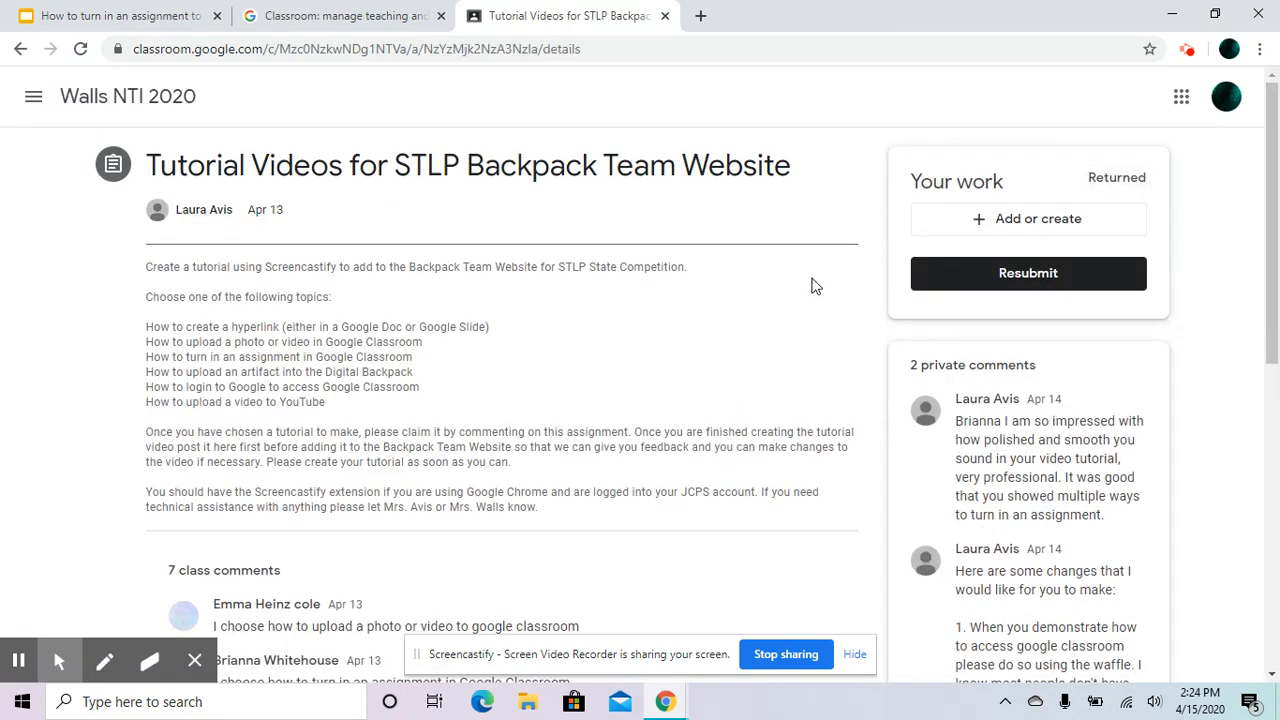
{"action": "mouse_move", "coordinate": [820, 261]}
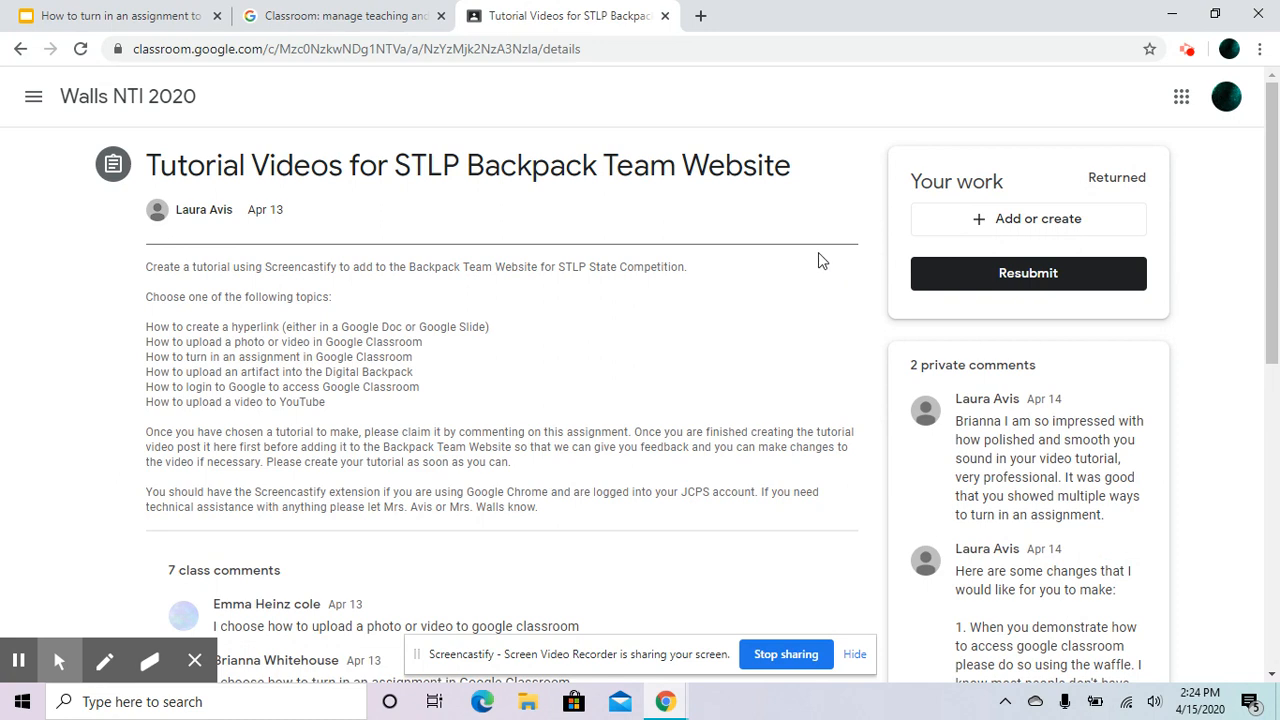
{"action": "left_click", "coordinate": [115, 15]}
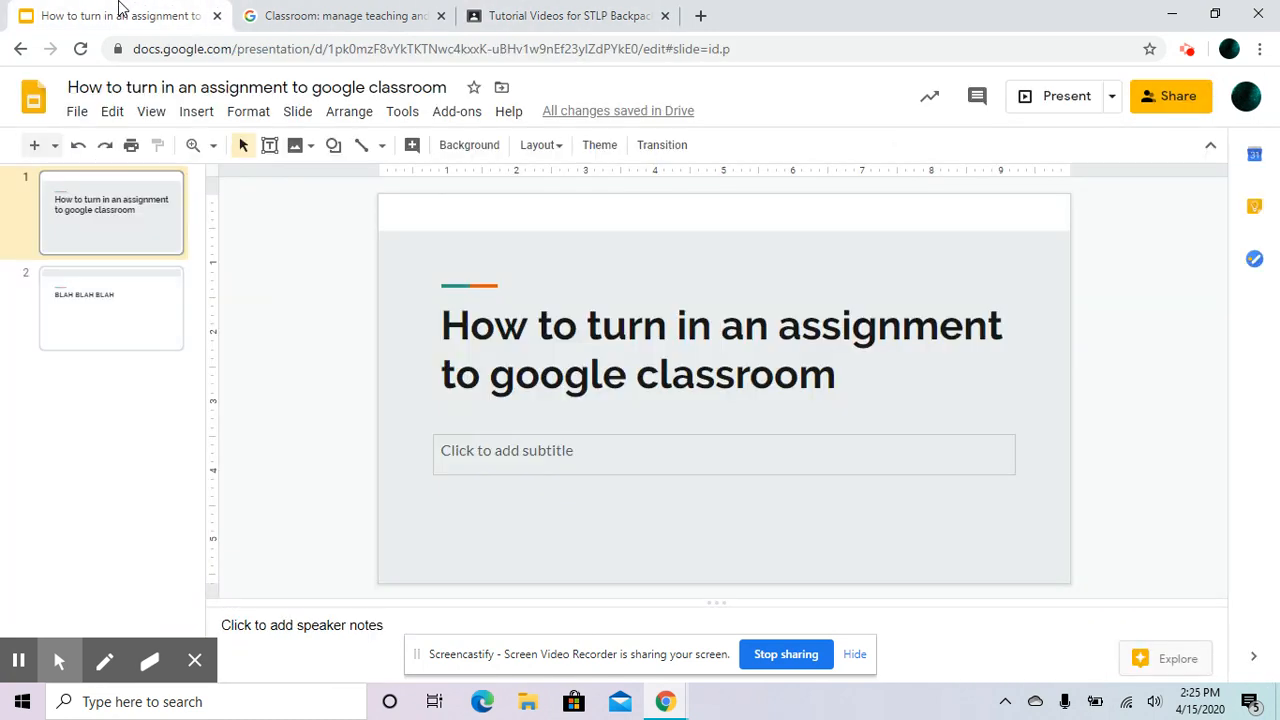
{"action": "mouse_move", "coordinate": [537, 382]}
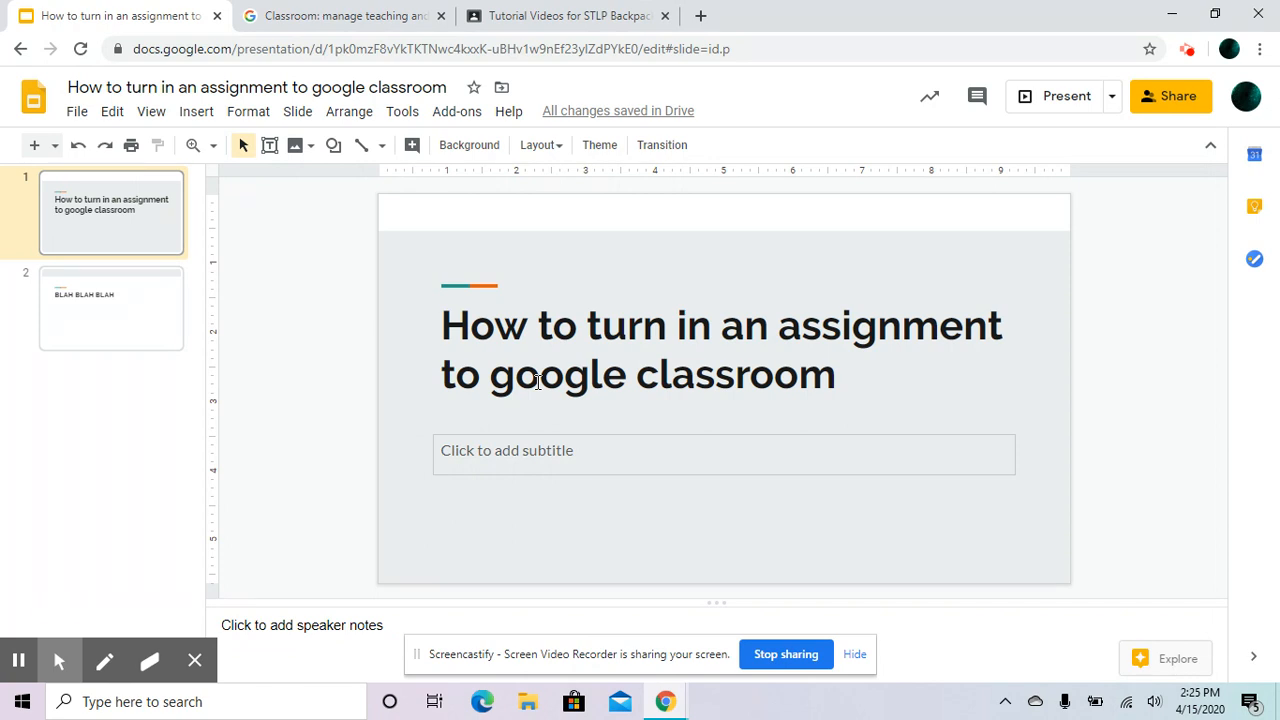
{"action": "left_click", "coordinate": [560, 16]}
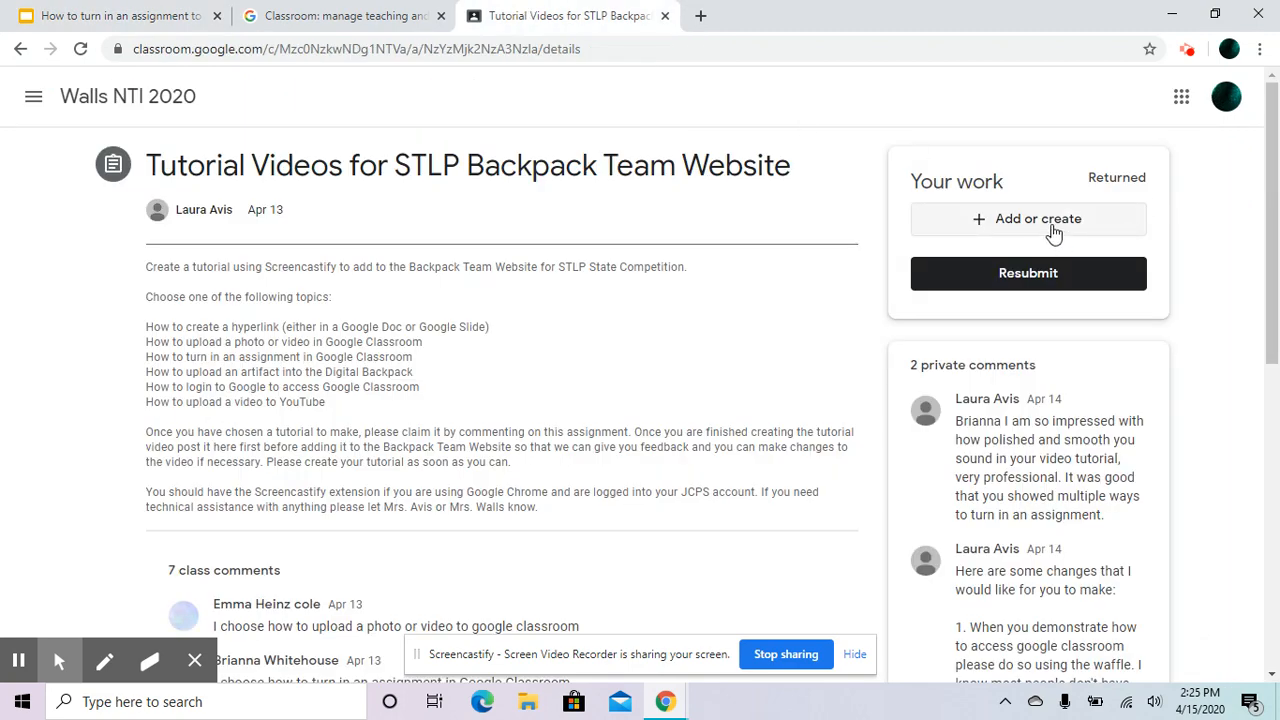
Step: Attach the "How to turn in an assignment" Slides file from Google Drive to Your work
{"action": "left_click", "coordinate": [1027, 218]}
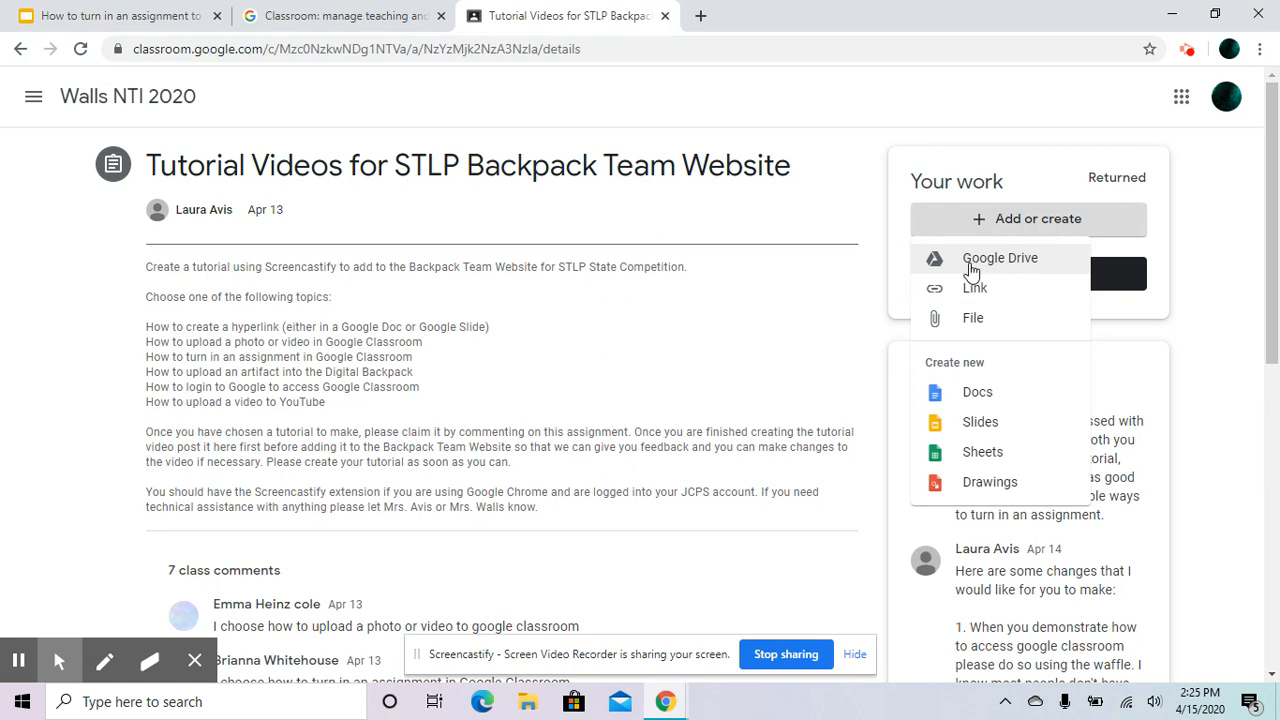
{"action": "left_click", "coordinate": [999, 258]}
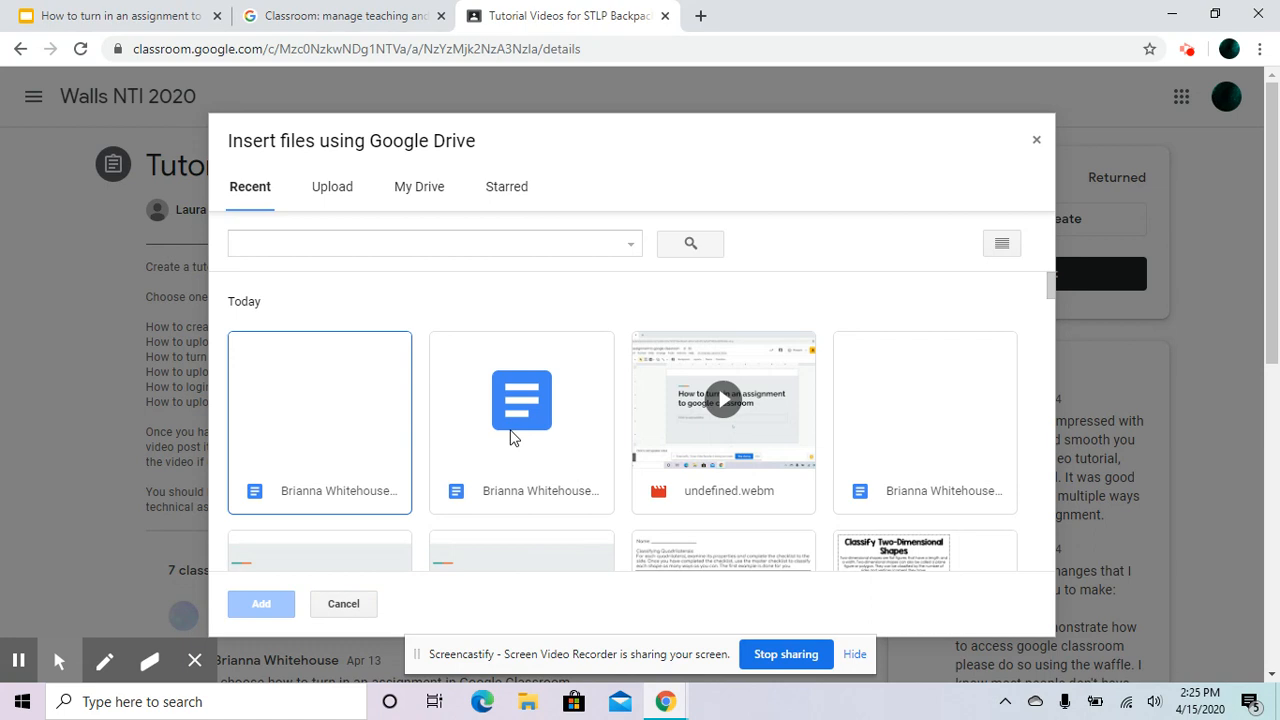
{"action": "scroll", "scroll_direction": "down", "scroll_amount": 3}
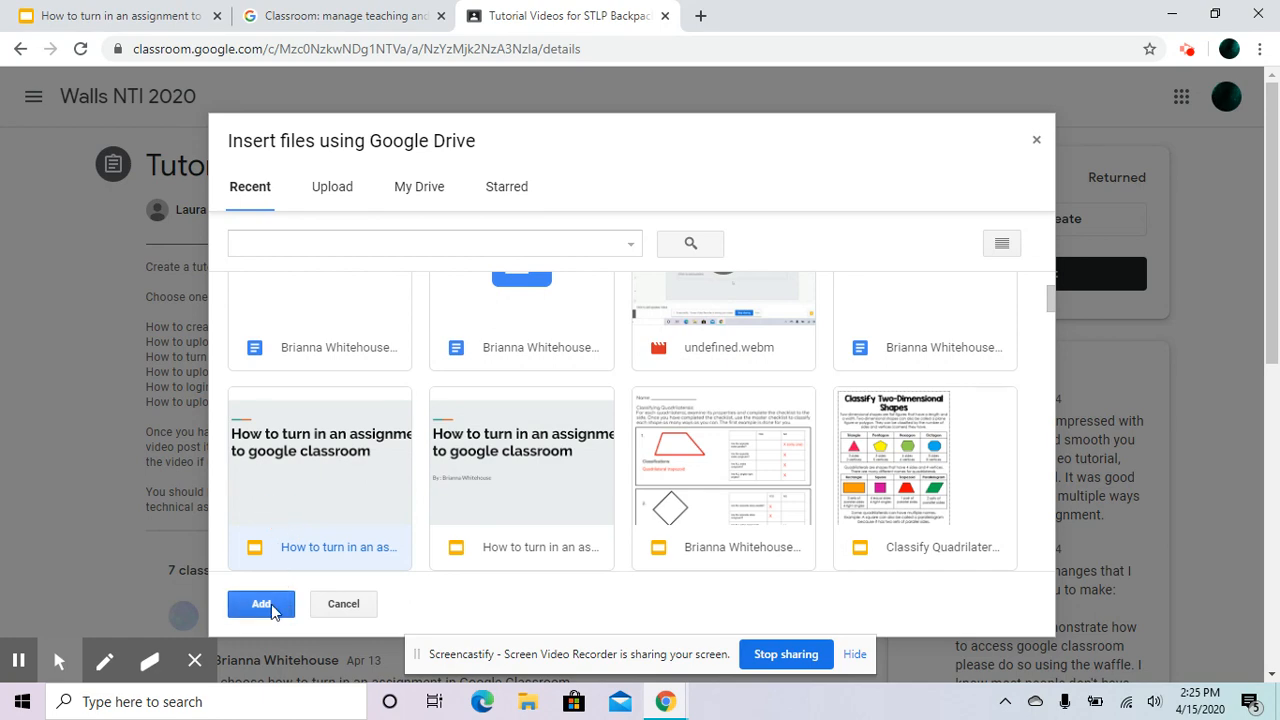
{"action": "left_click", "coordinate": [261, 604]}
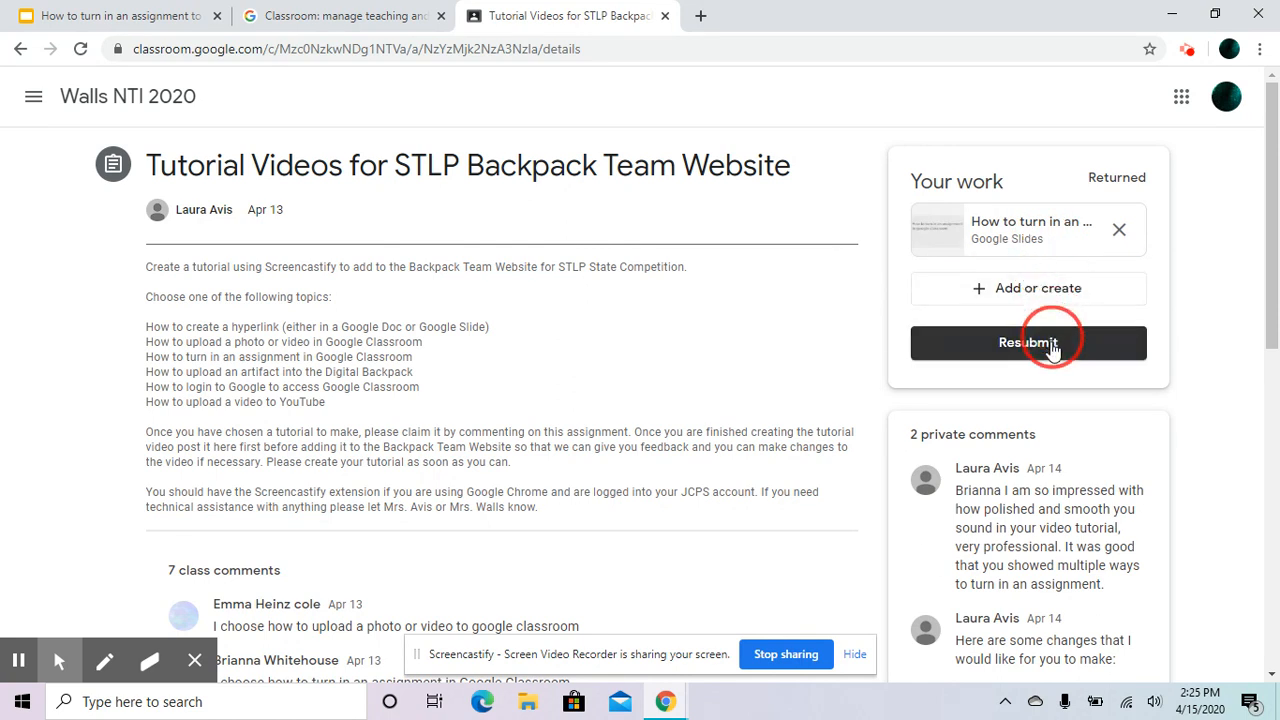
{"action": "left_click", "coordinate": [1028, 342]}
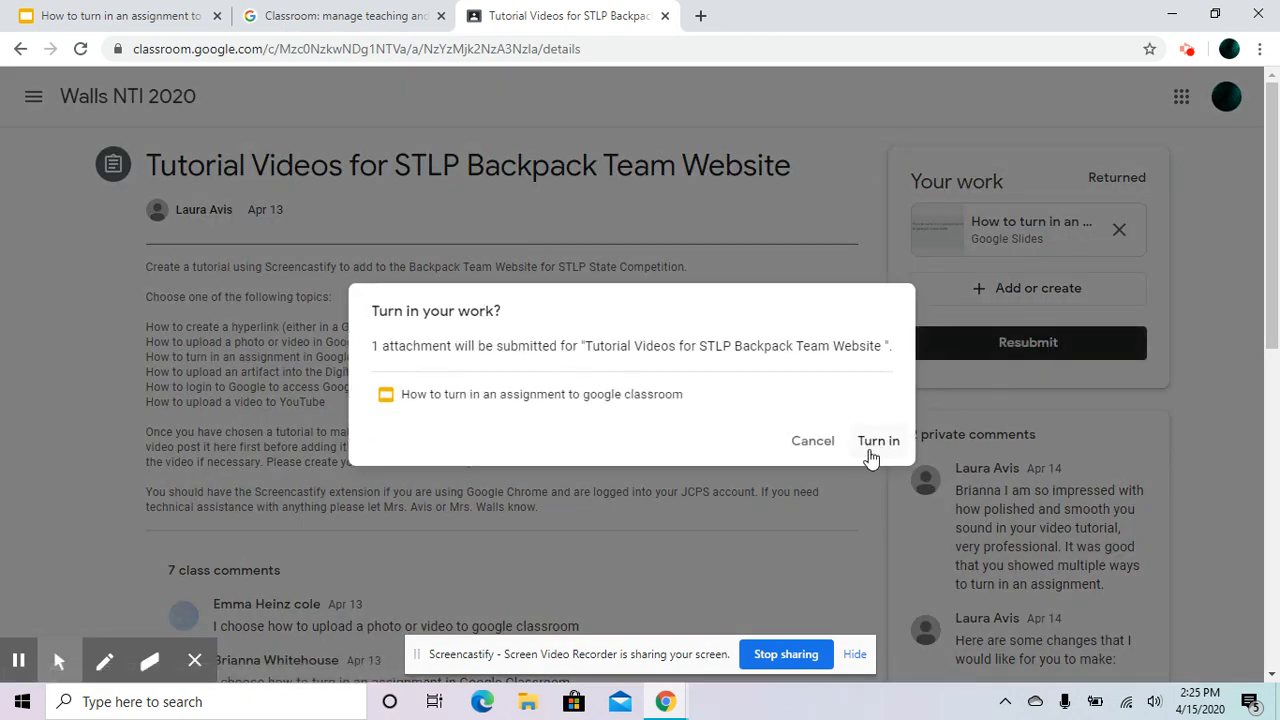
{"action": "mouse_move", "coordinate": [865, 448]}
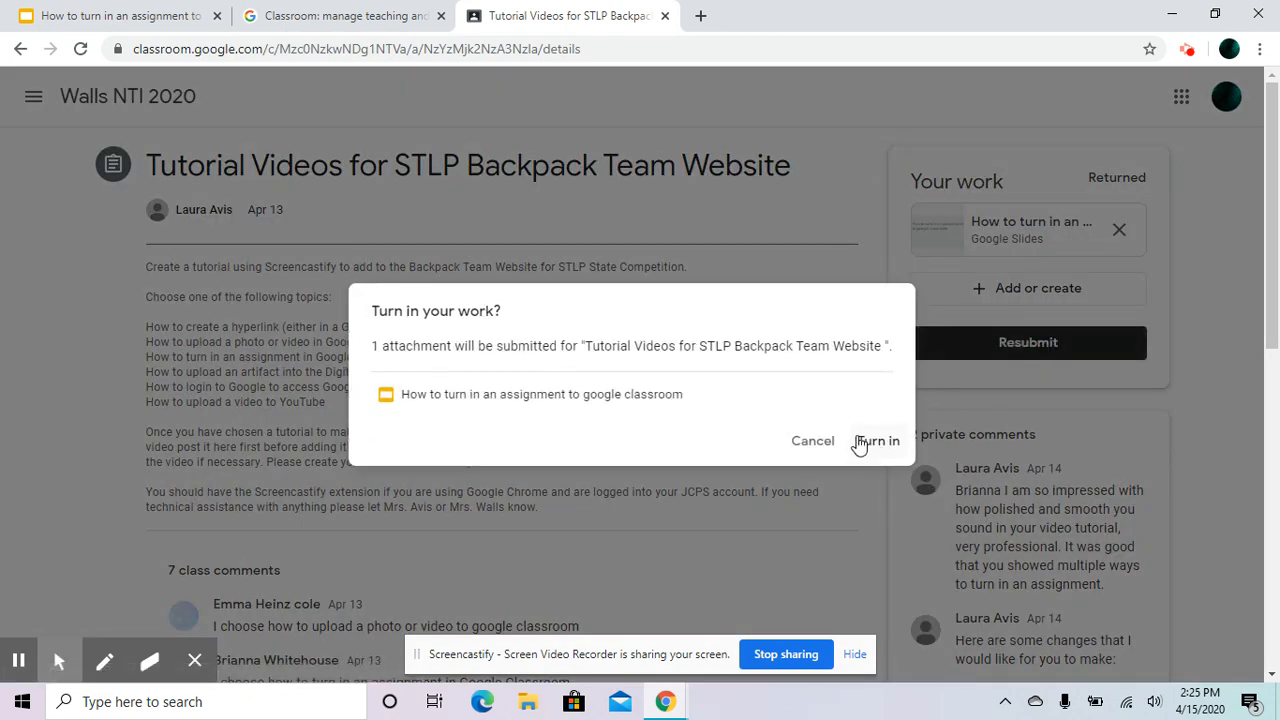
{"action": "mouse_move", "coordinate": [830, 425]}
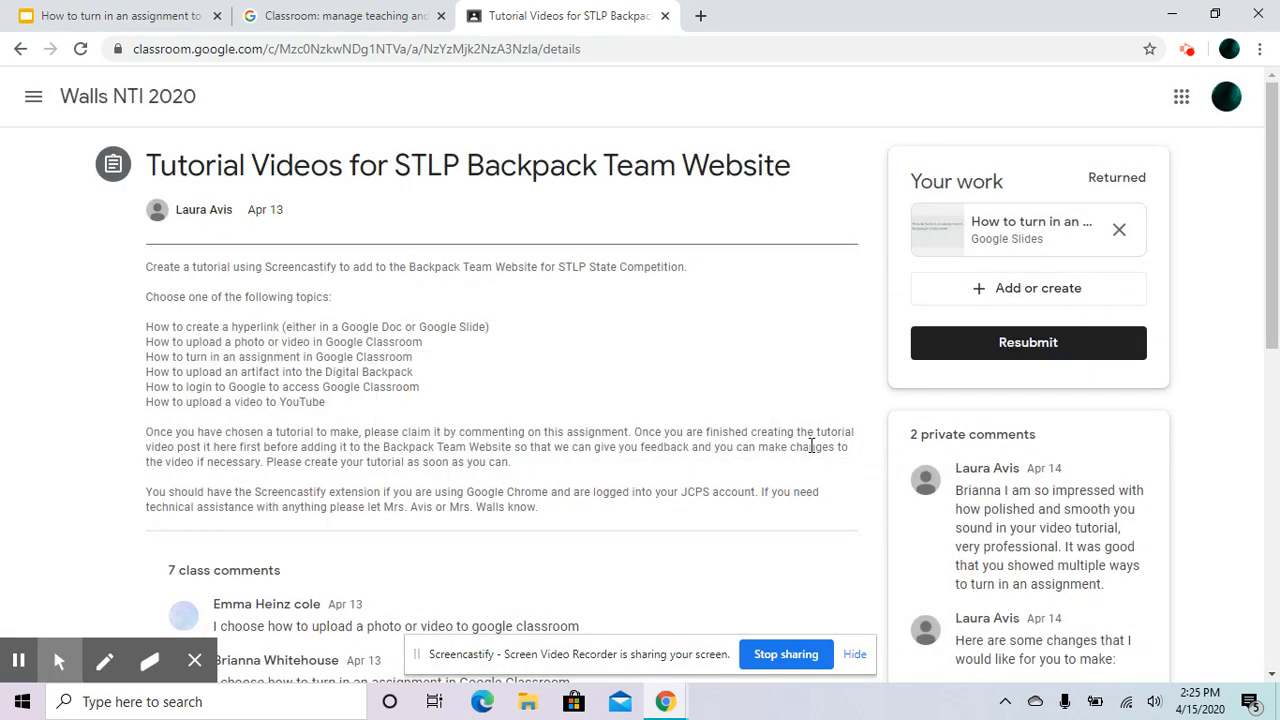
{"action": "mouse_move", "coordinate": [967, 190]}
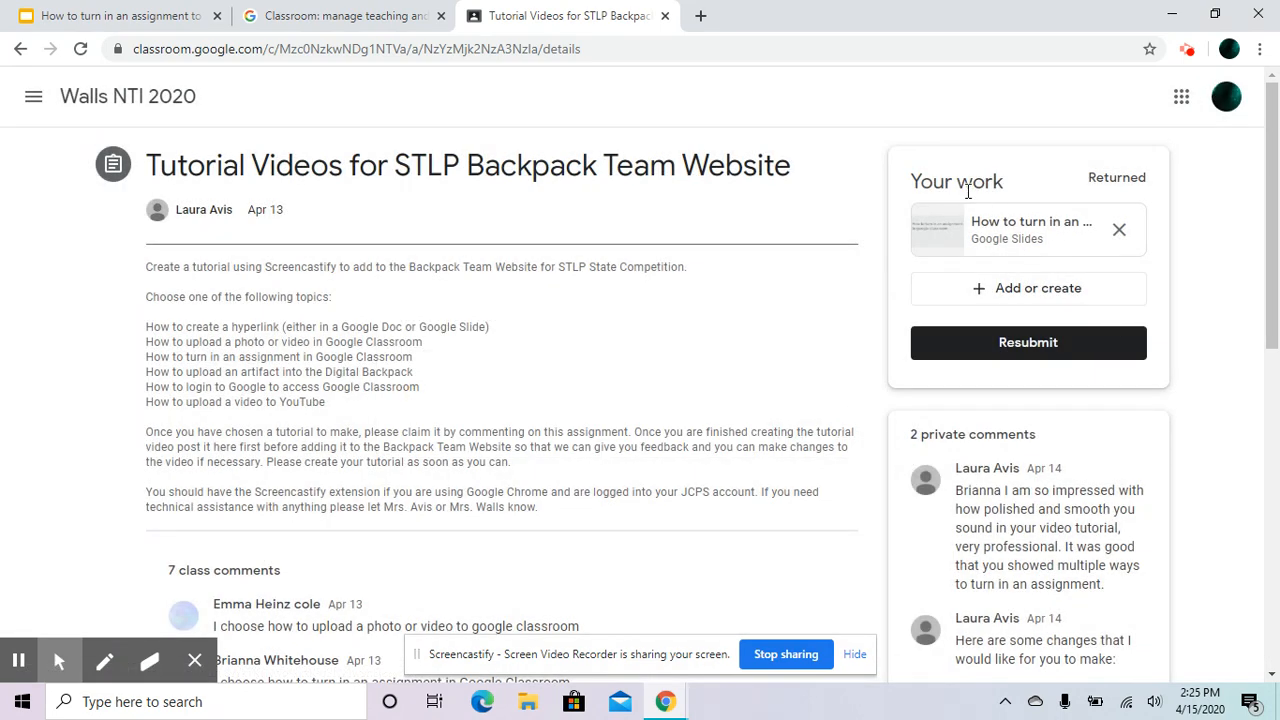
{"action": "mouse_move", "coordinate": [935, 227]}
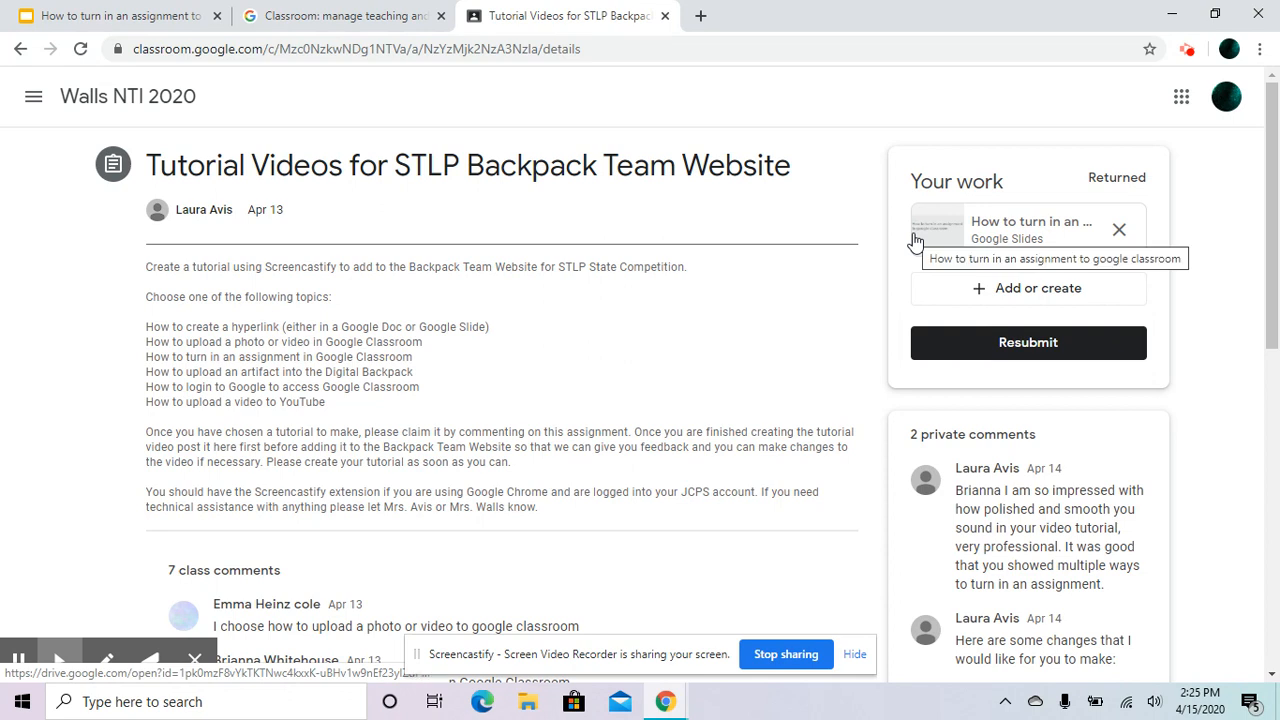
Step: Create a new Google Docs file for the assignment and open that attachment
{"action": "left_click", "coordinate": [1027, 288]}
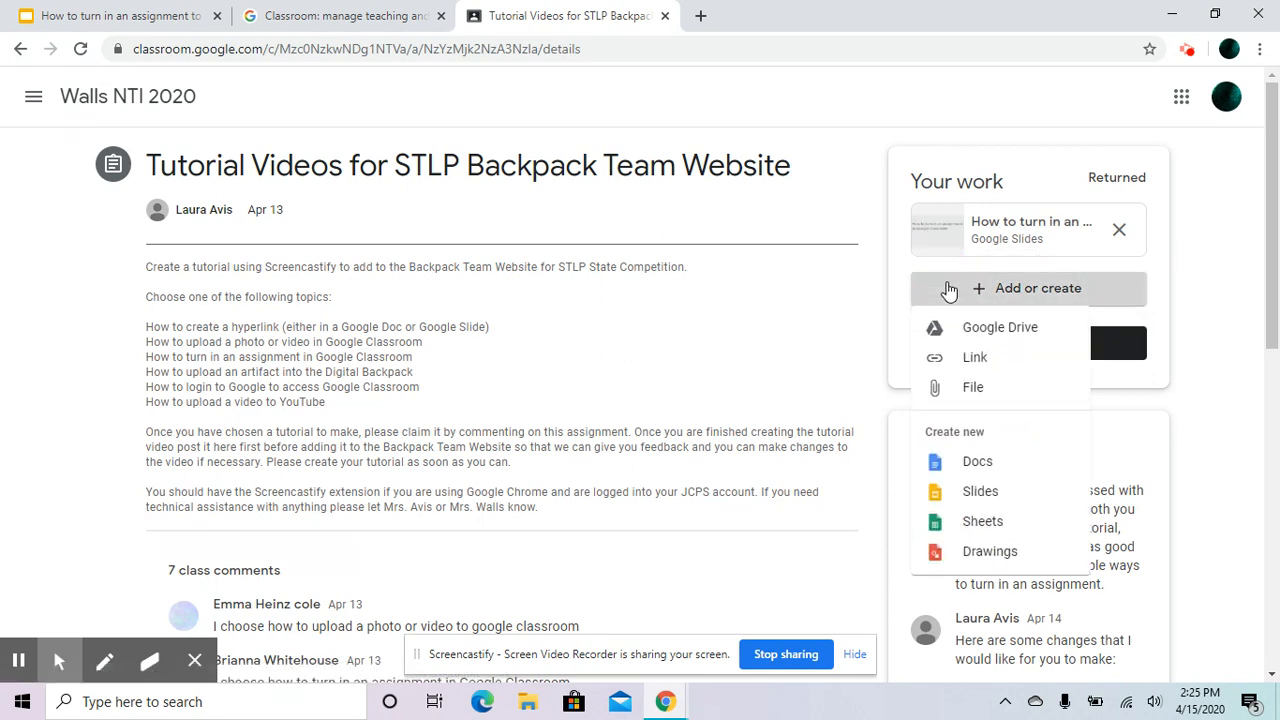
{"action": "mouse_move", "coordinate": [985, 461]}
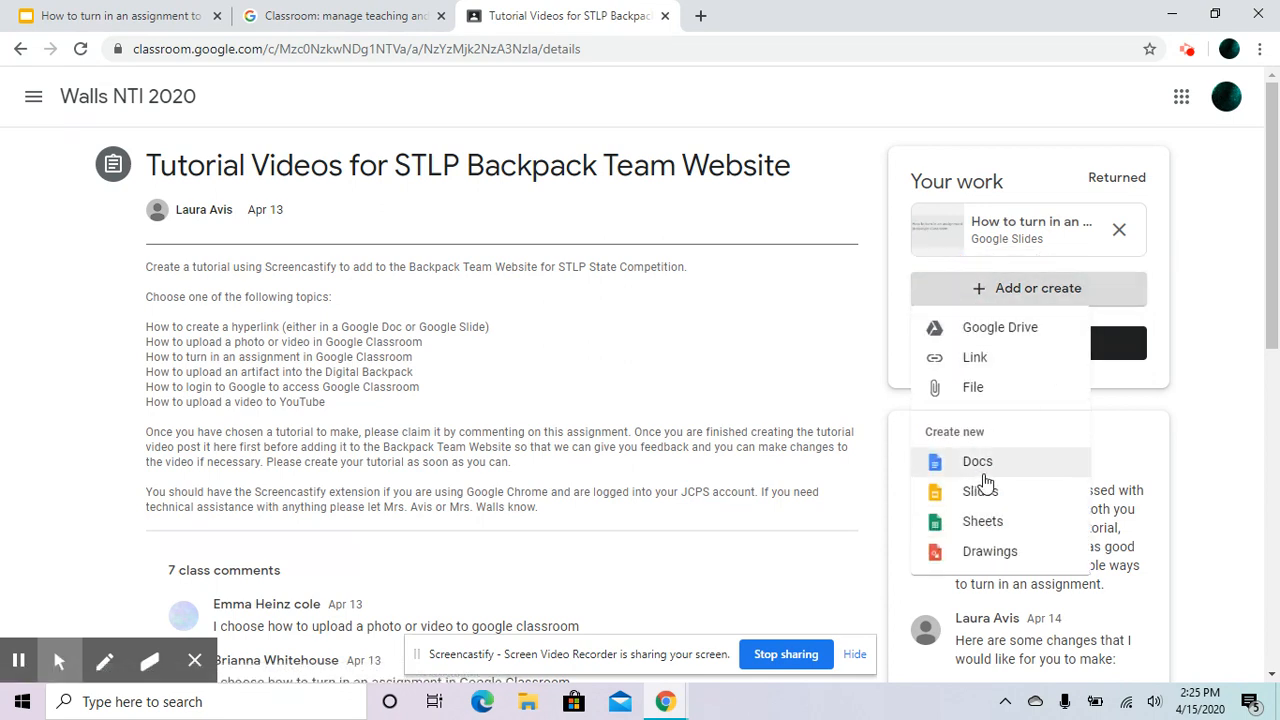
{"action": "mouse_move", "coordinate": [980, 490]}
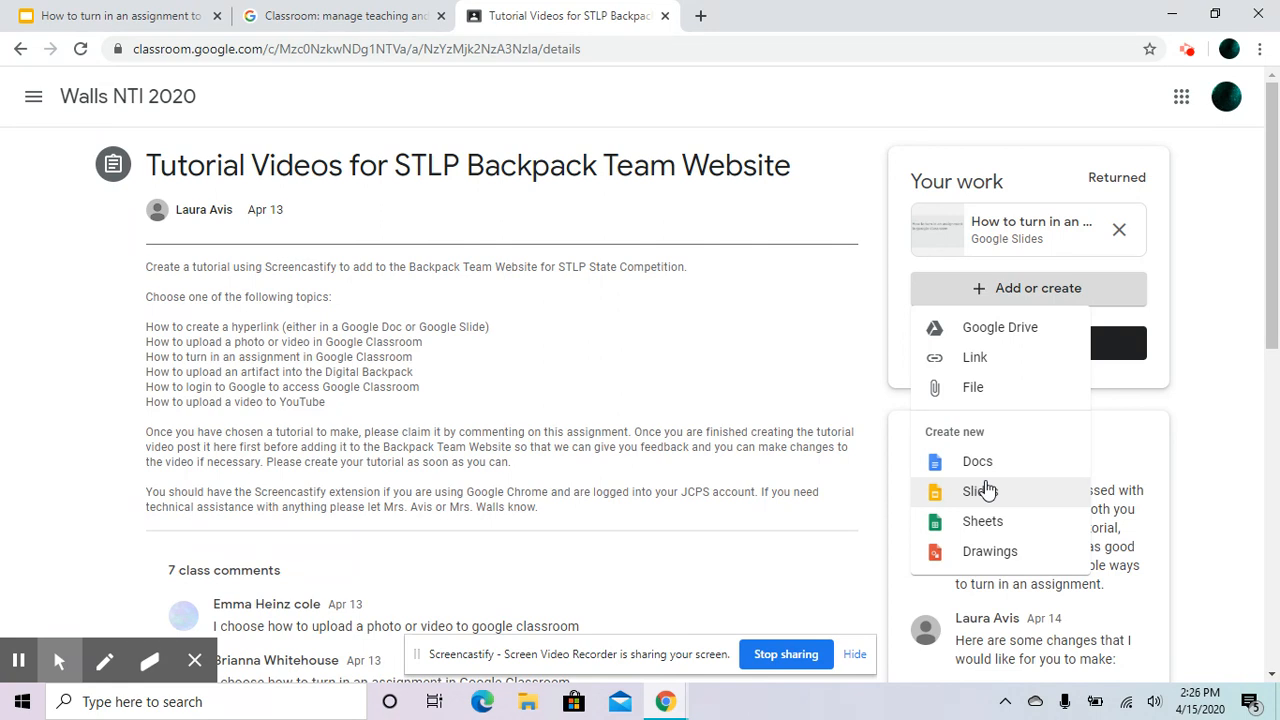
{"action": "mouse_move", "coordinate": [994, 461]}
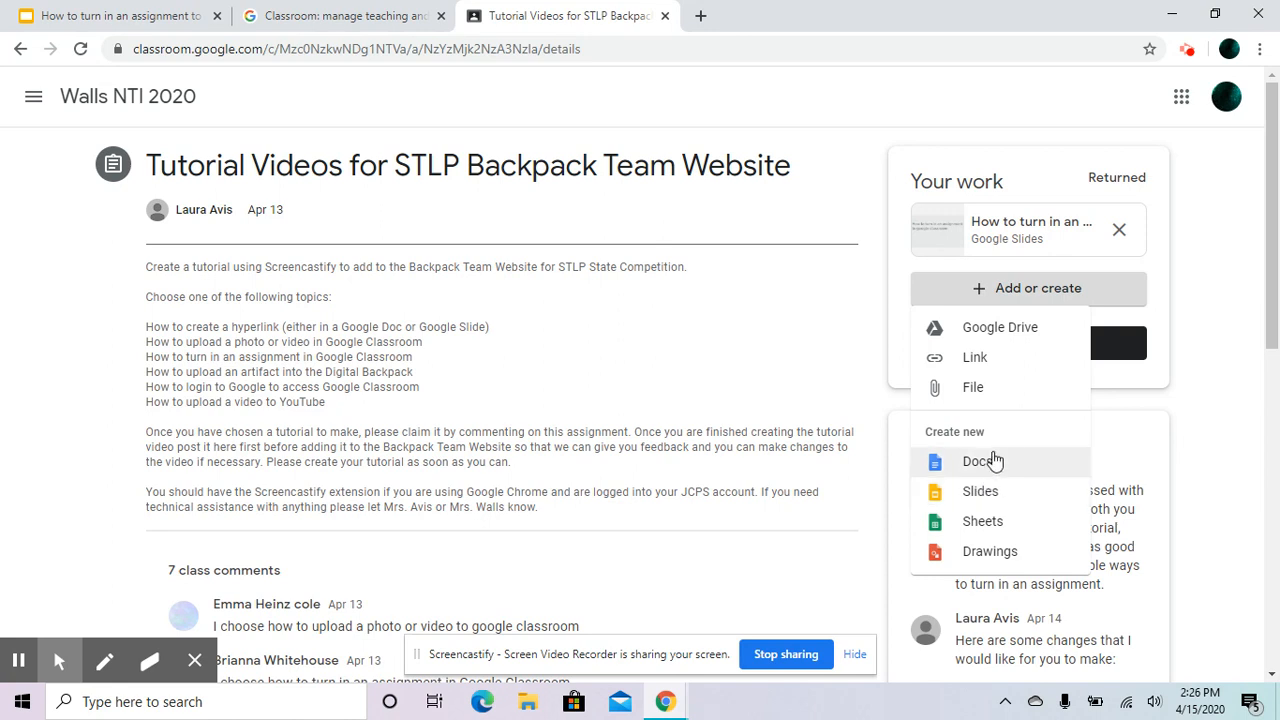
{"action": "left_click", "coordinate": [977, 461]}
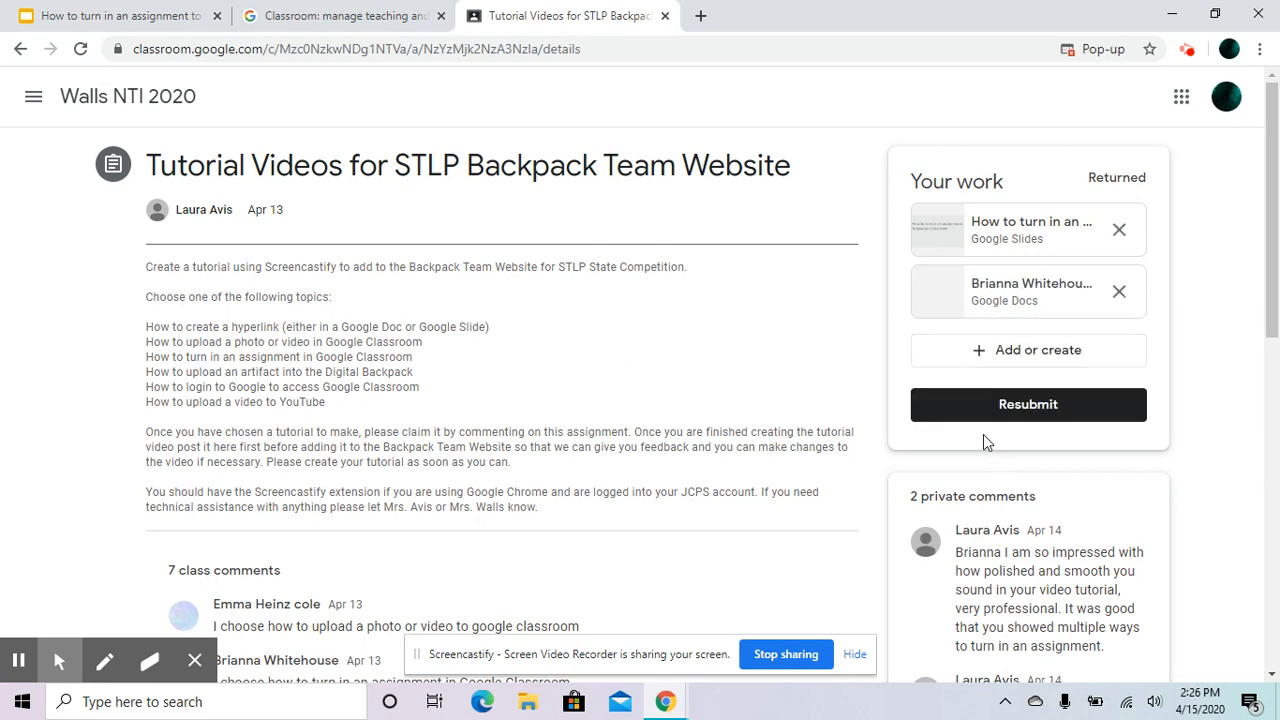
{"action": "left_click", "coordinate": [1030, 291]}
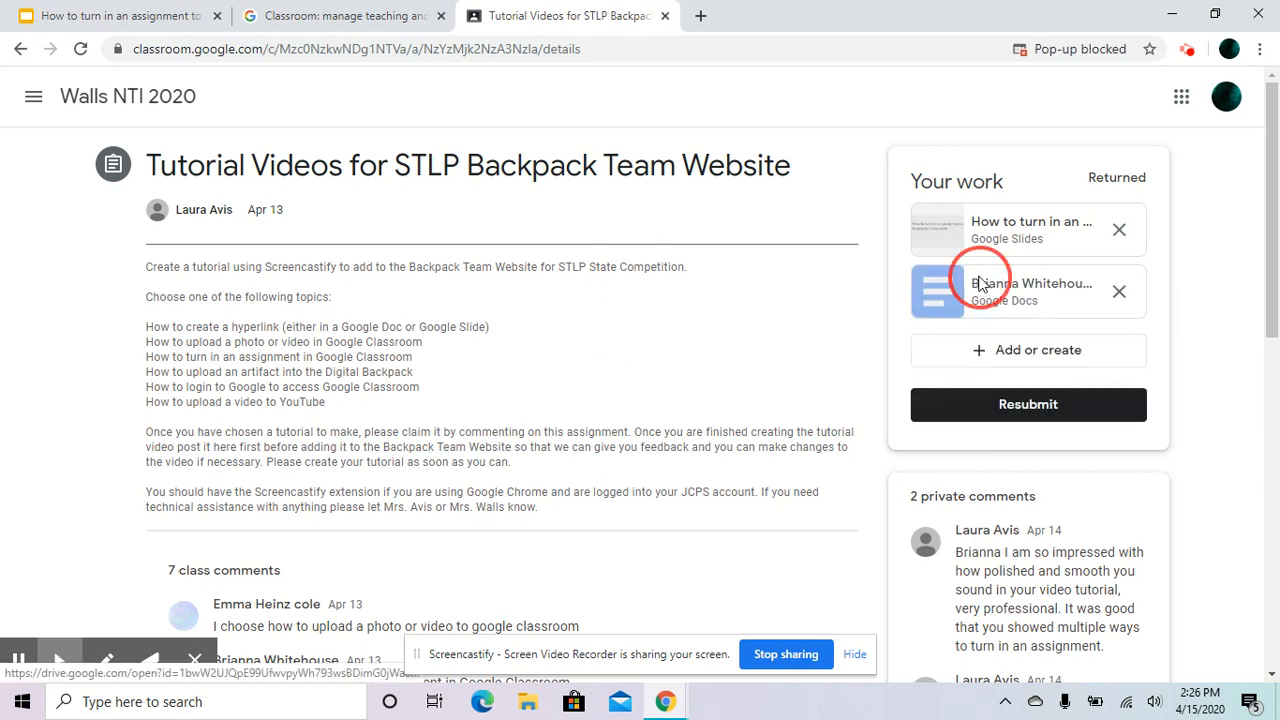
{"action": "left_click", "coordinate": [1031, 291]}
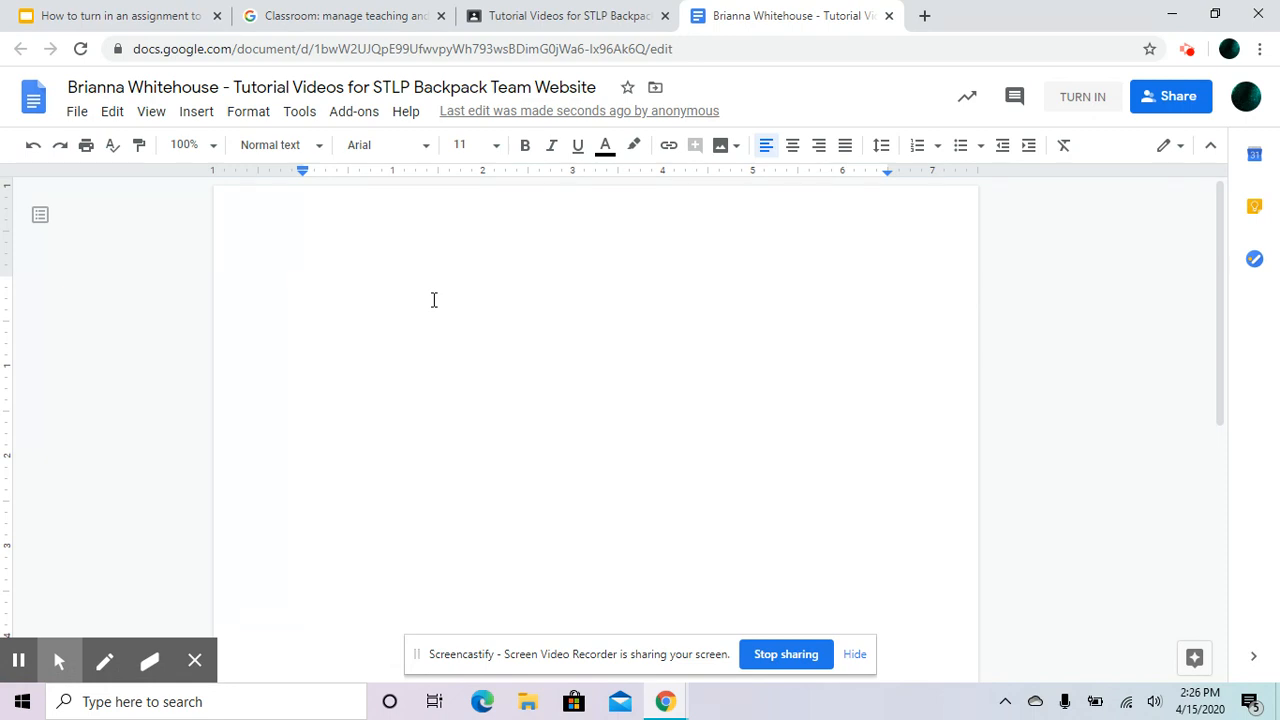
Step: Return to the assignment, start Resubmit, then cancel the Turn in your work dialog
{"action": "left_click", "coordinate": [567, 15]}
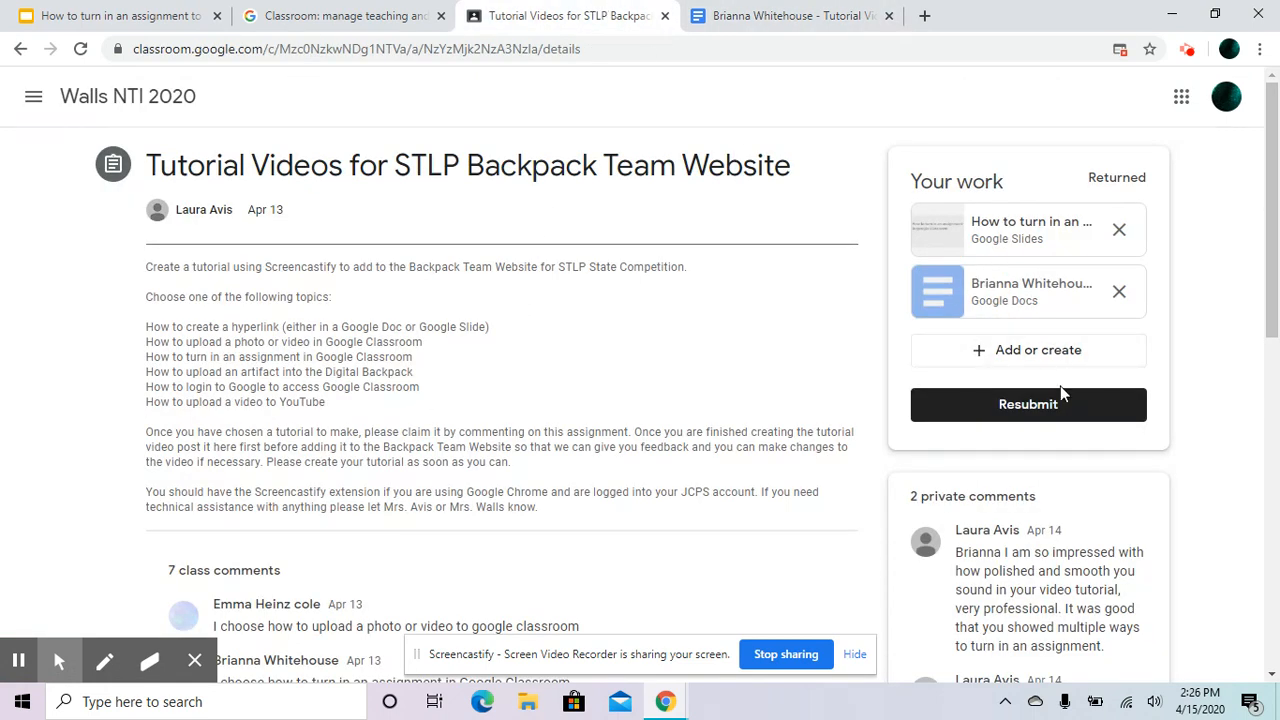
{"action": "left_click", "coordinate": [1028, 404]}
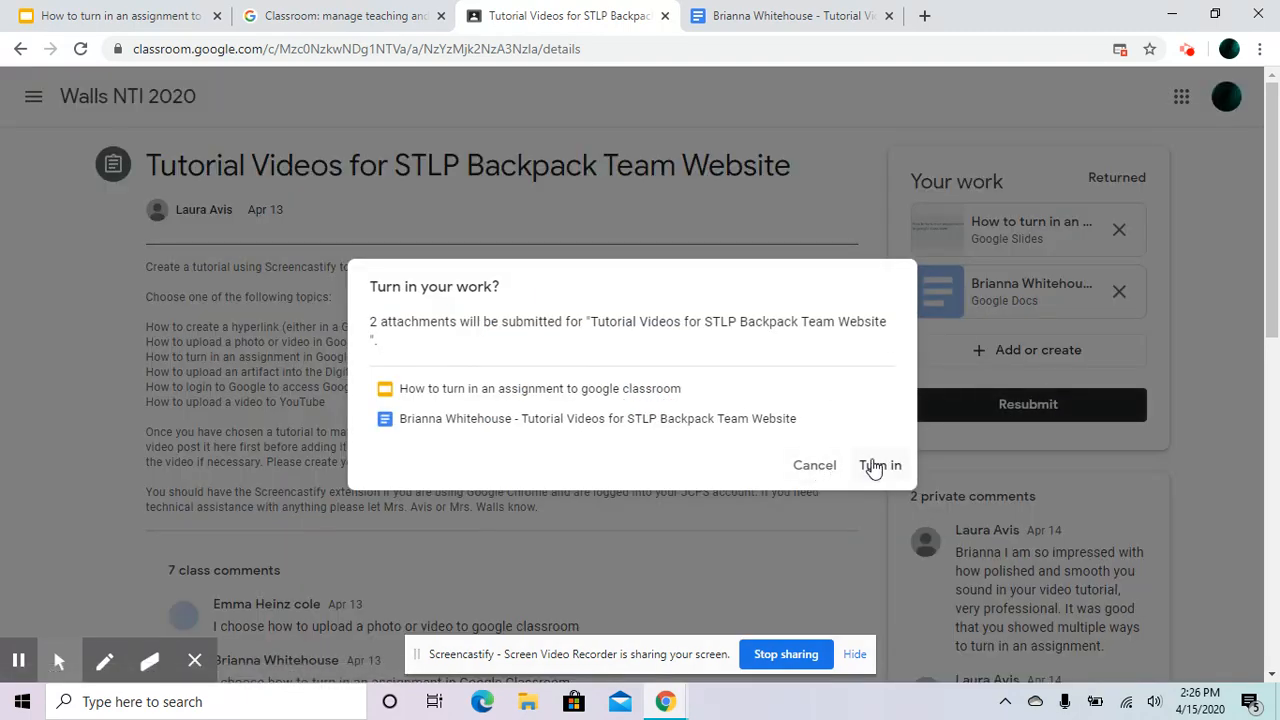
{"action": "mouse_move", "coordinate": [820, 472]}
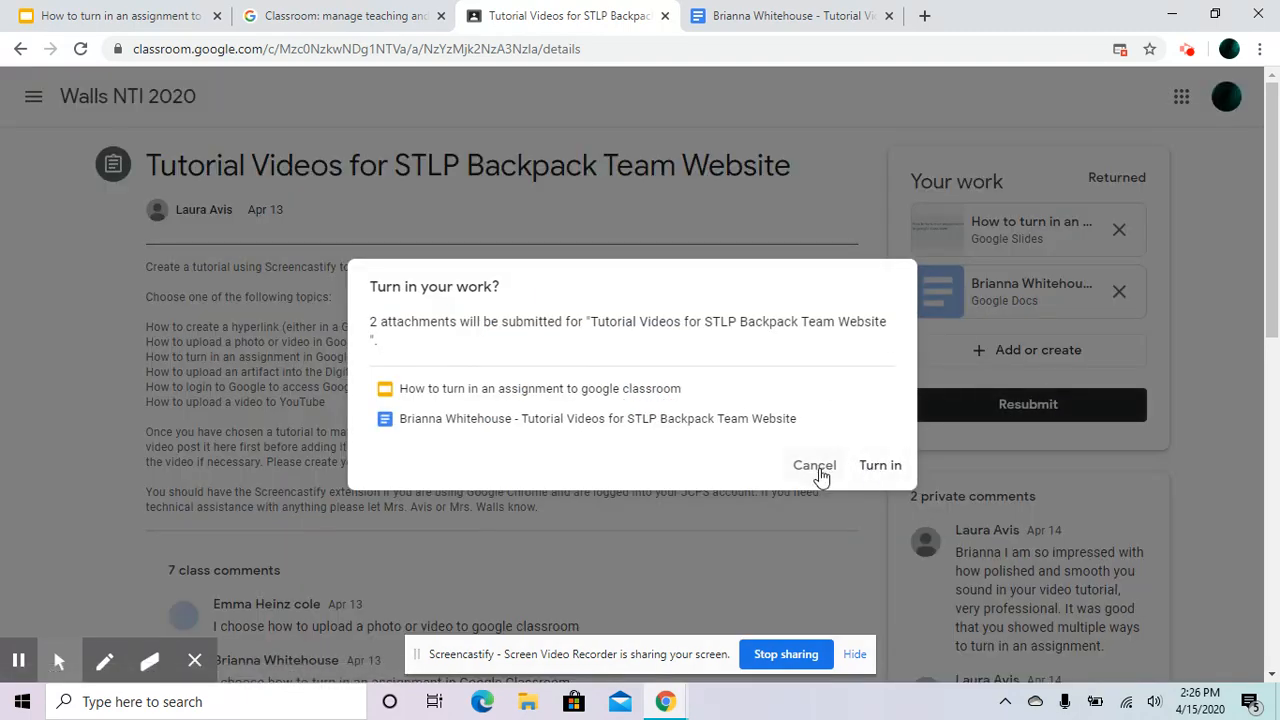
{"action": "left_click", "coordinate": [814, 465]}
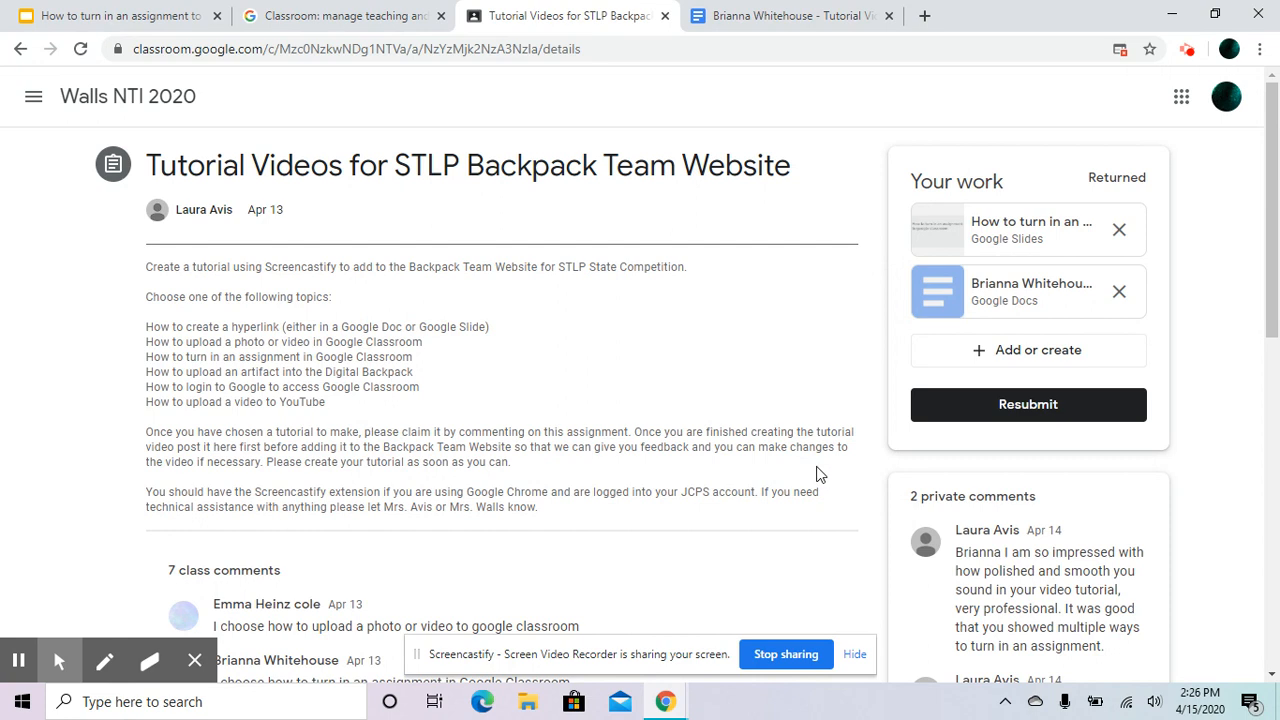
{"action": "mouse_move", "coordinate": [843, 322]}
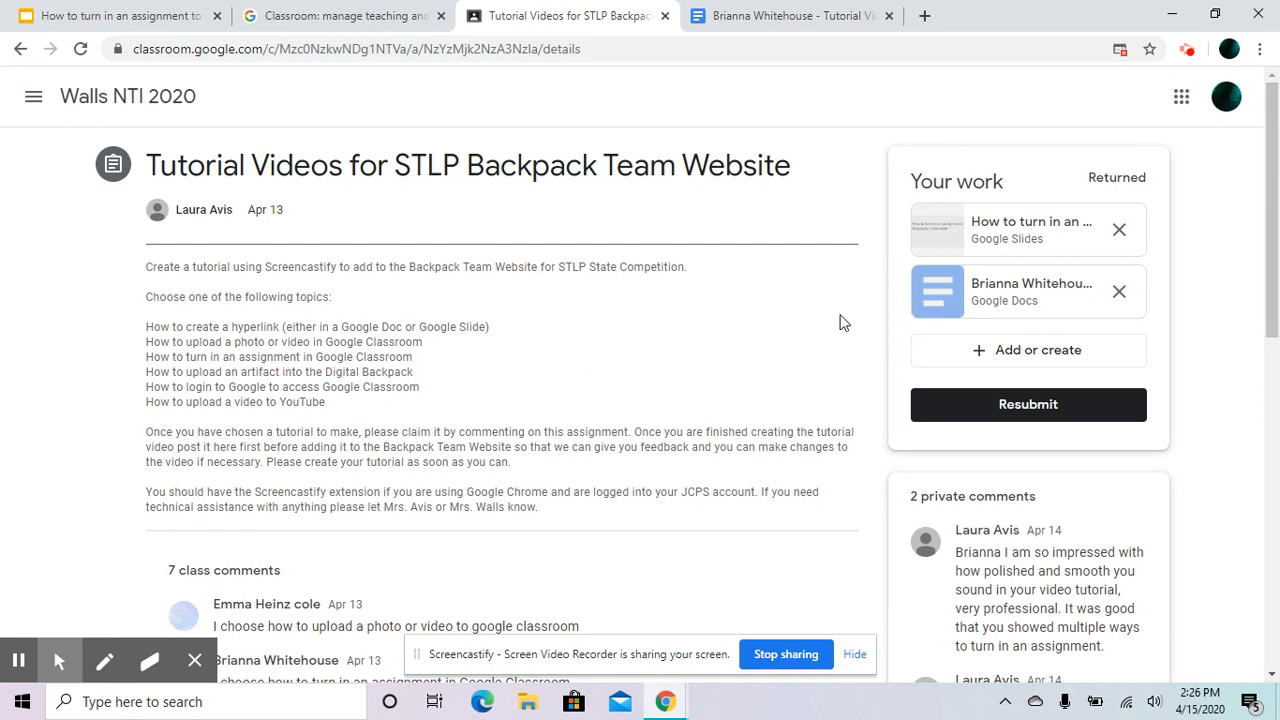